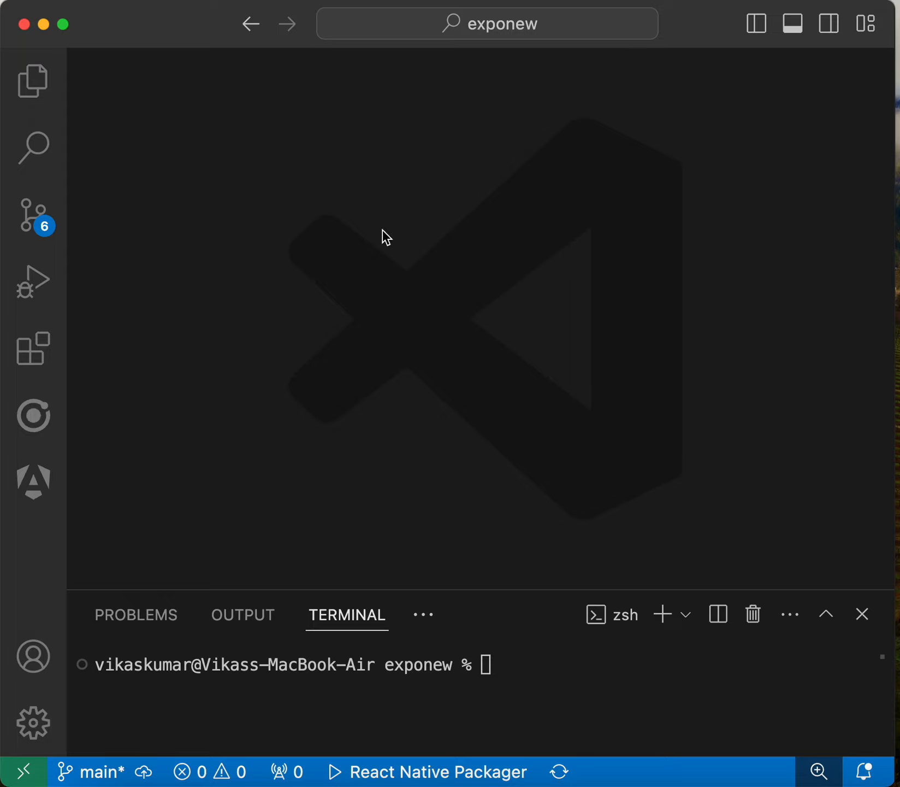
# - Show the exponew project tree with src expanded (App.js, main.js, photoviewer.js)
pyautogui.click(32, 80)
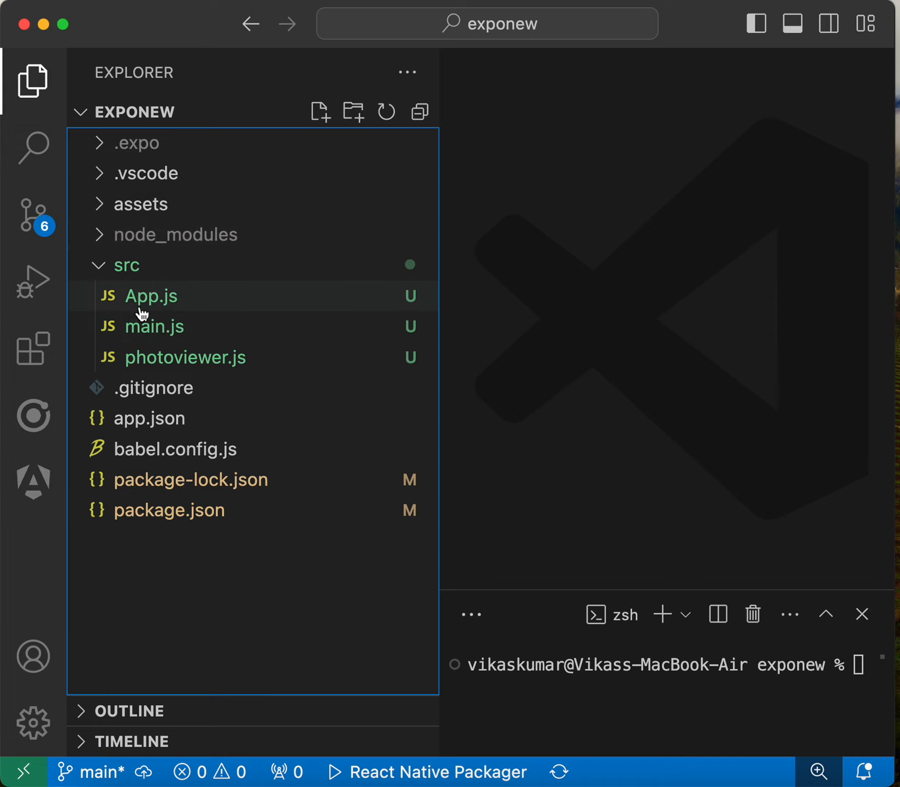
pyautogui.moveTo(165, 327)
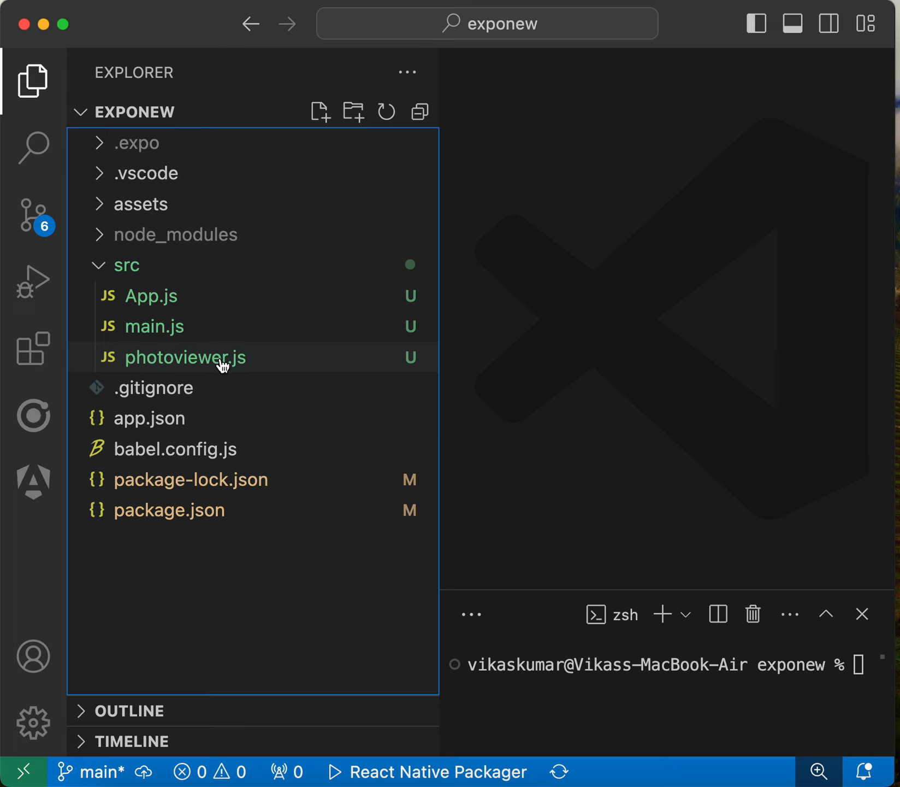
pyautogui.moveTo(157, 327)
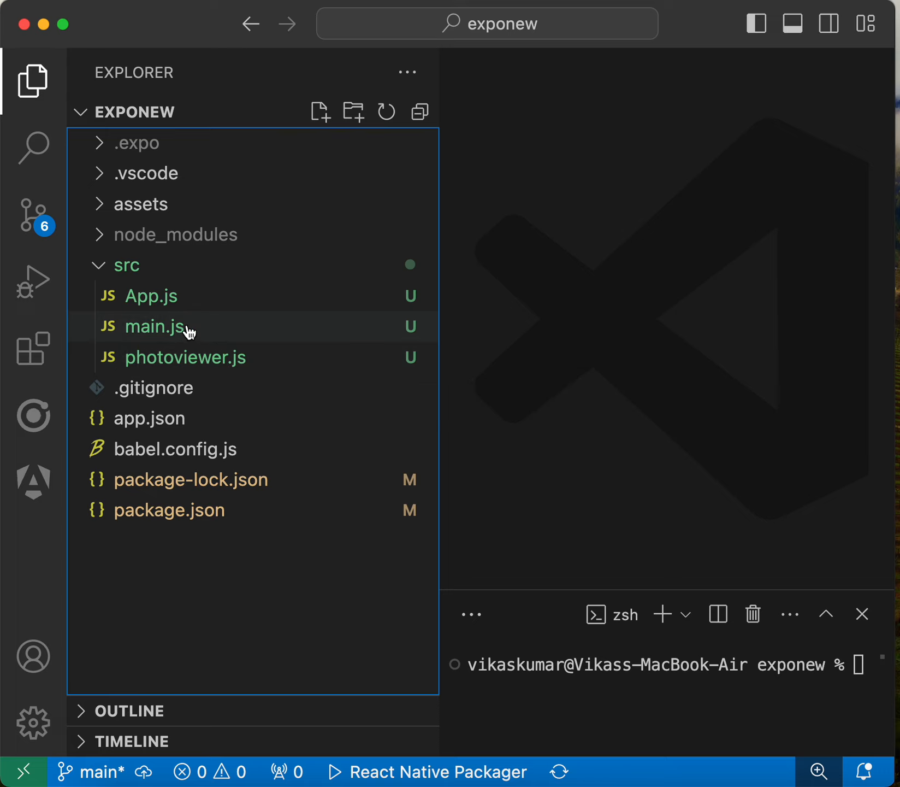
pyautogui.moveTo(155, 326)
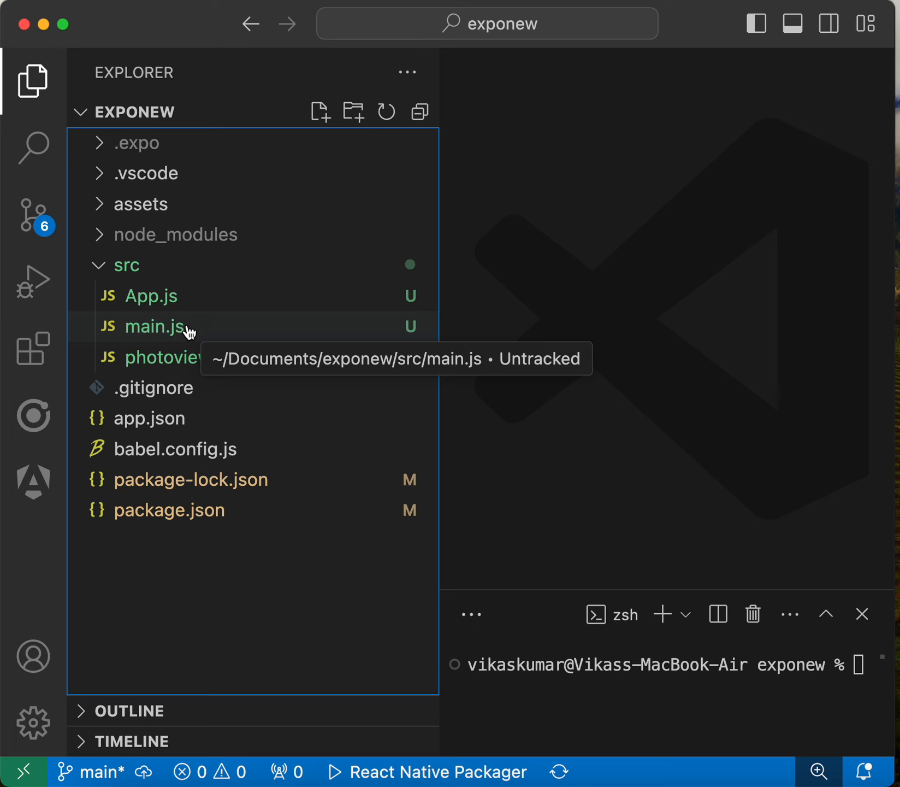
# - Add a "main": "src/main.js" entry below version in package.json and return to main.js
pyautogui.click(156, 327)
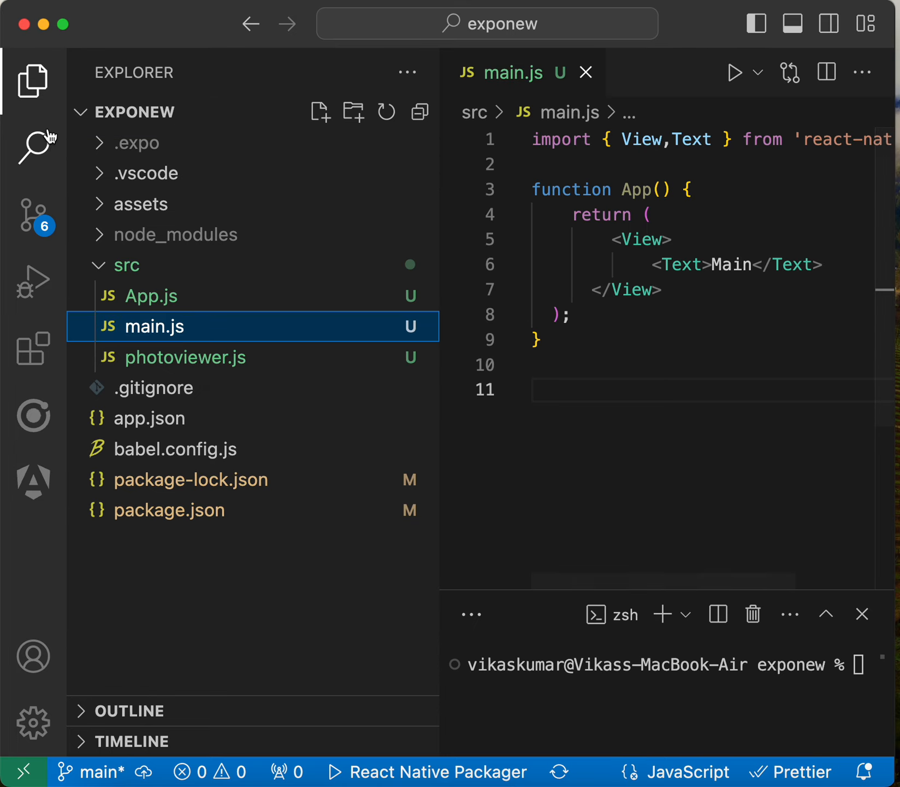
pyautogui.moveTo(33, 81)
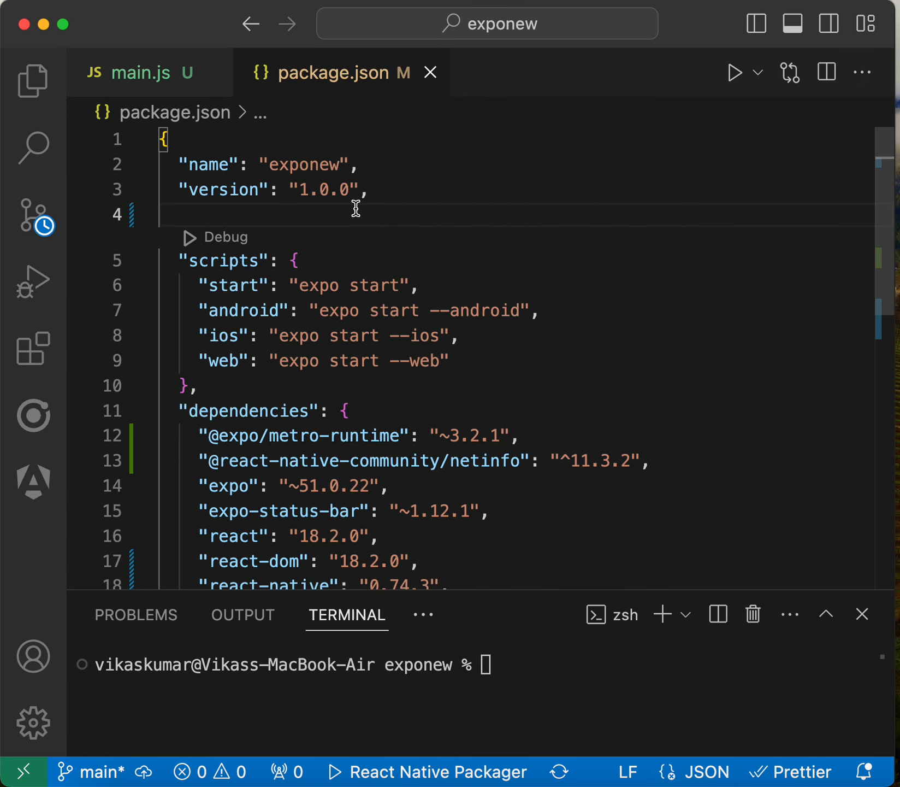
pyautogui.press('enter')
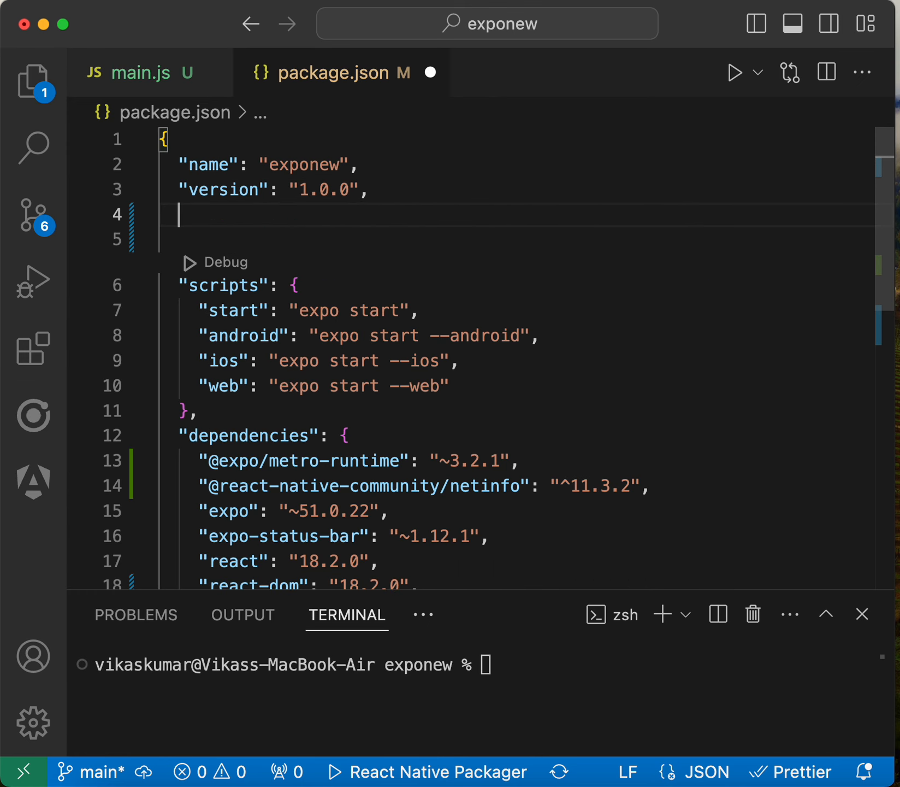
pyautogui.write('""')
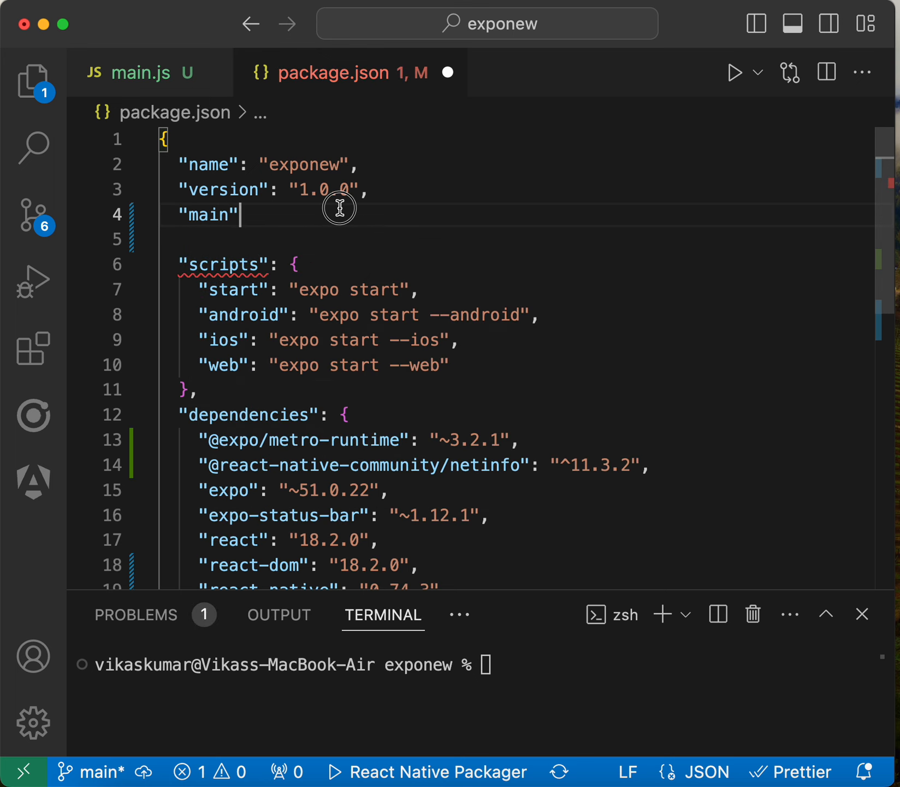
pyautogui.write(':""')
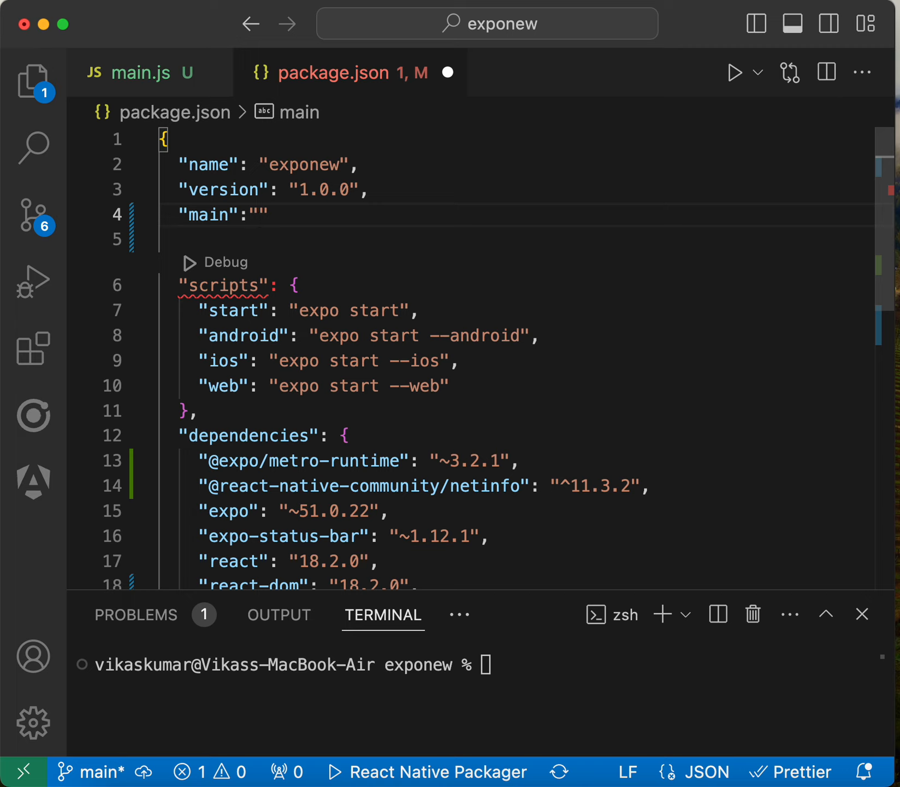
pyautogui.write('src/')
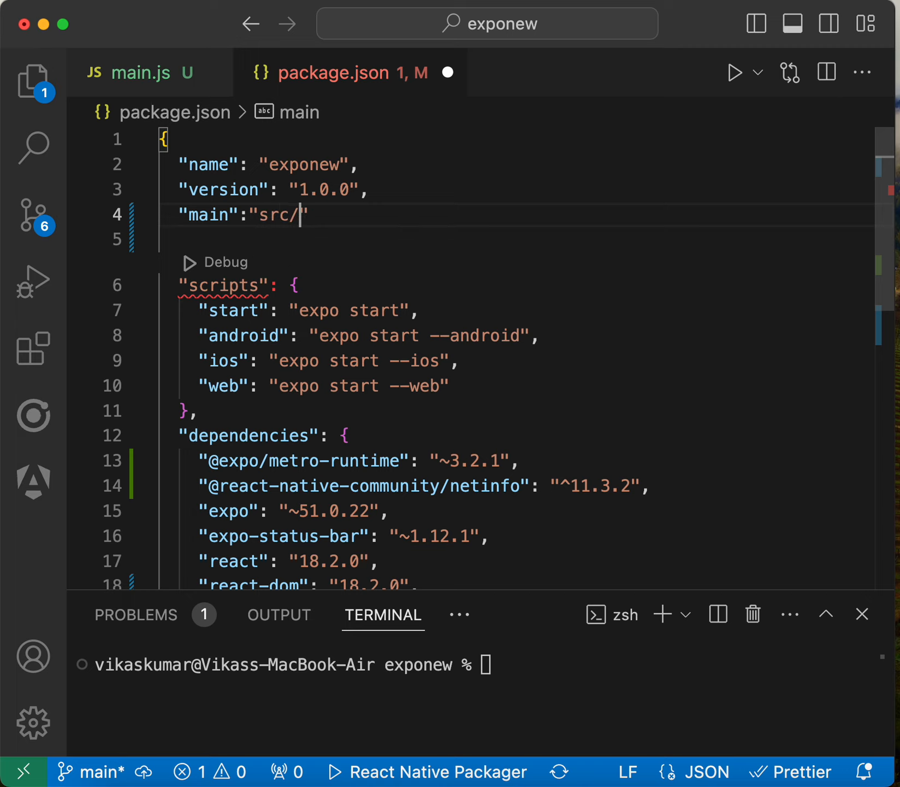
pyautogui.write('main.')
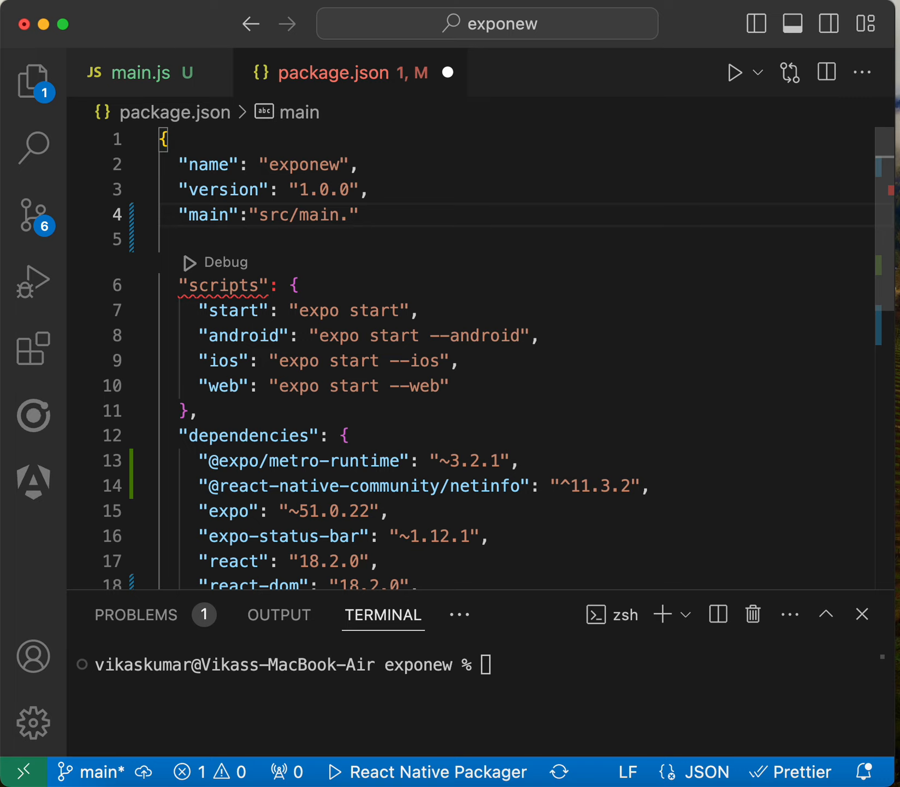
pyautogui.write('js')
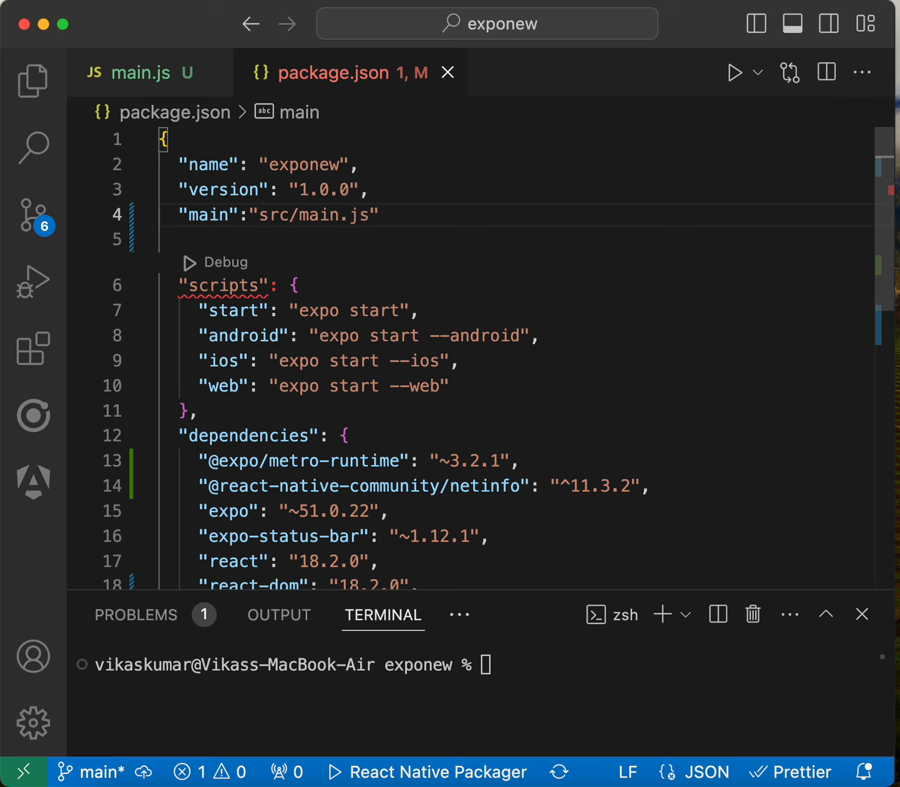
pyautogui.moveTo(415, 216)
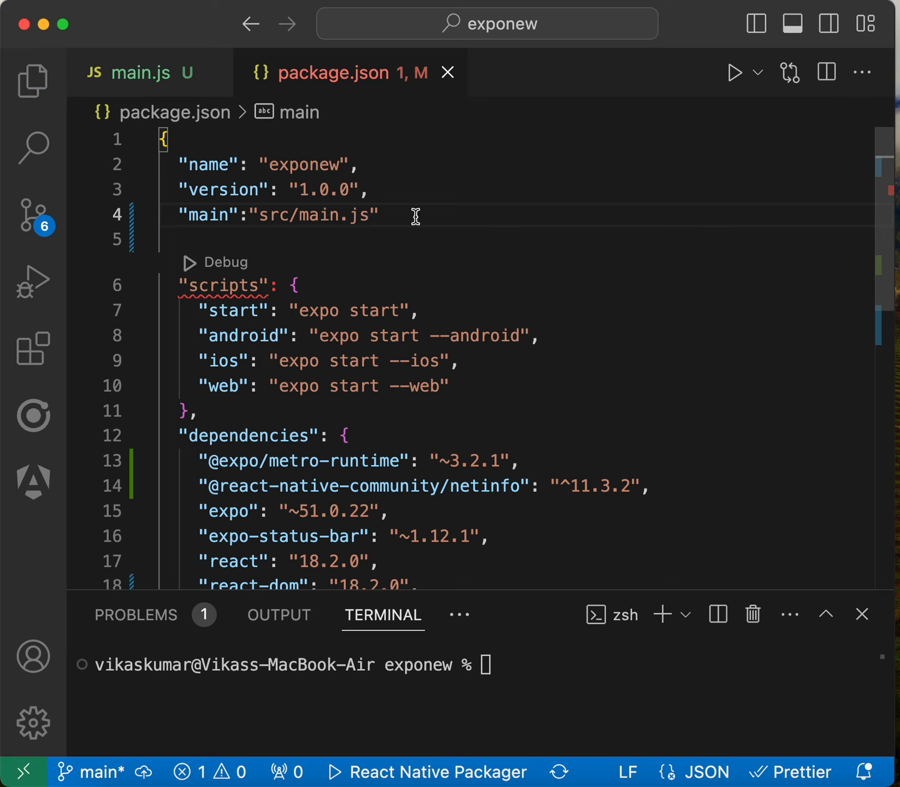
pyautogui.write(',')
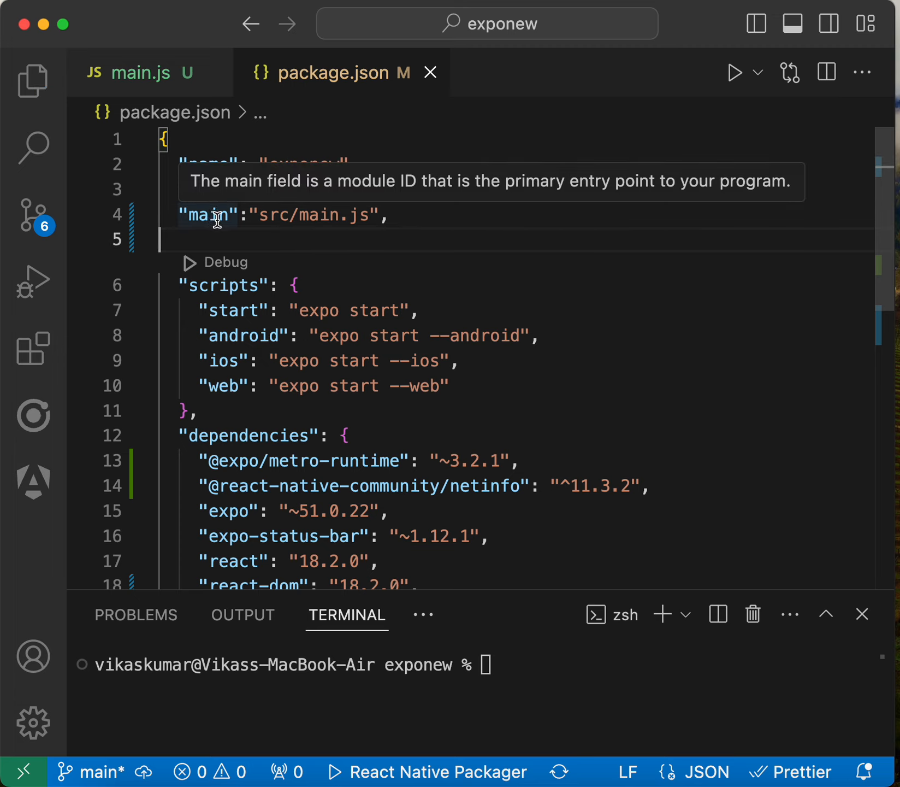
pyautogui.moveTo(251, 242)
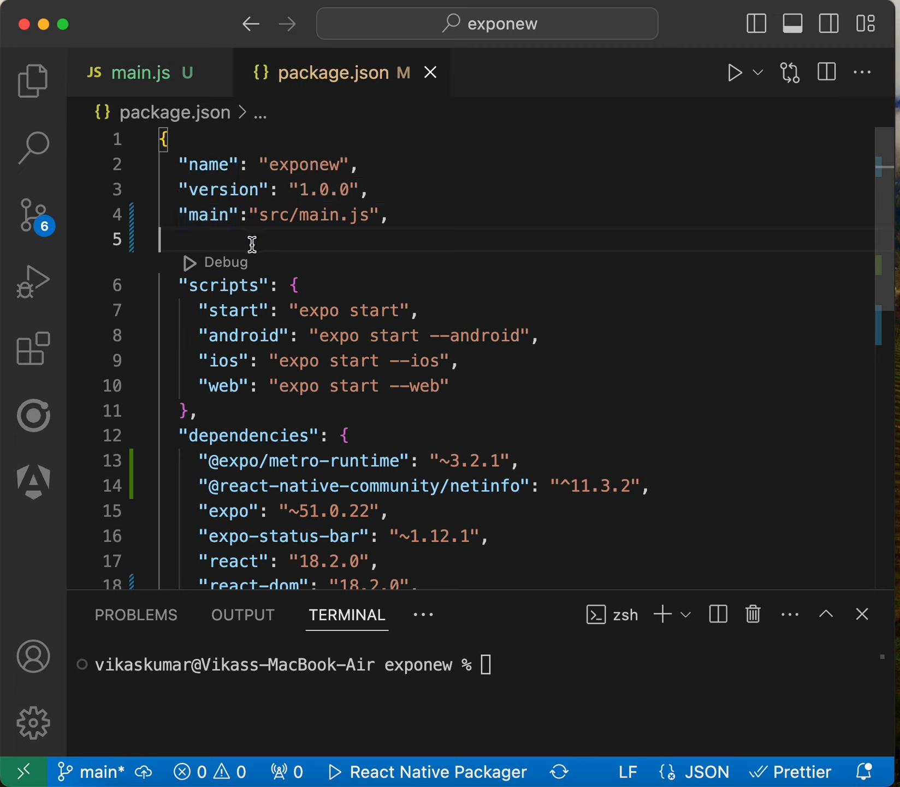
pyautogui.moveTo(261, 217)
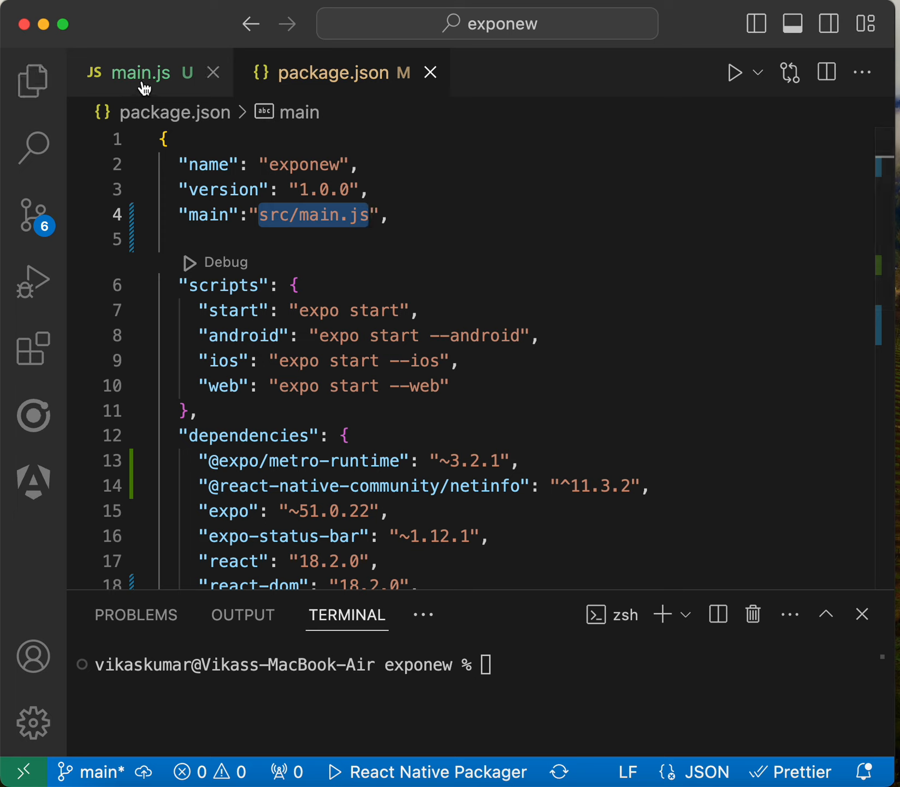
pyautogui.moveTo(140, 72)
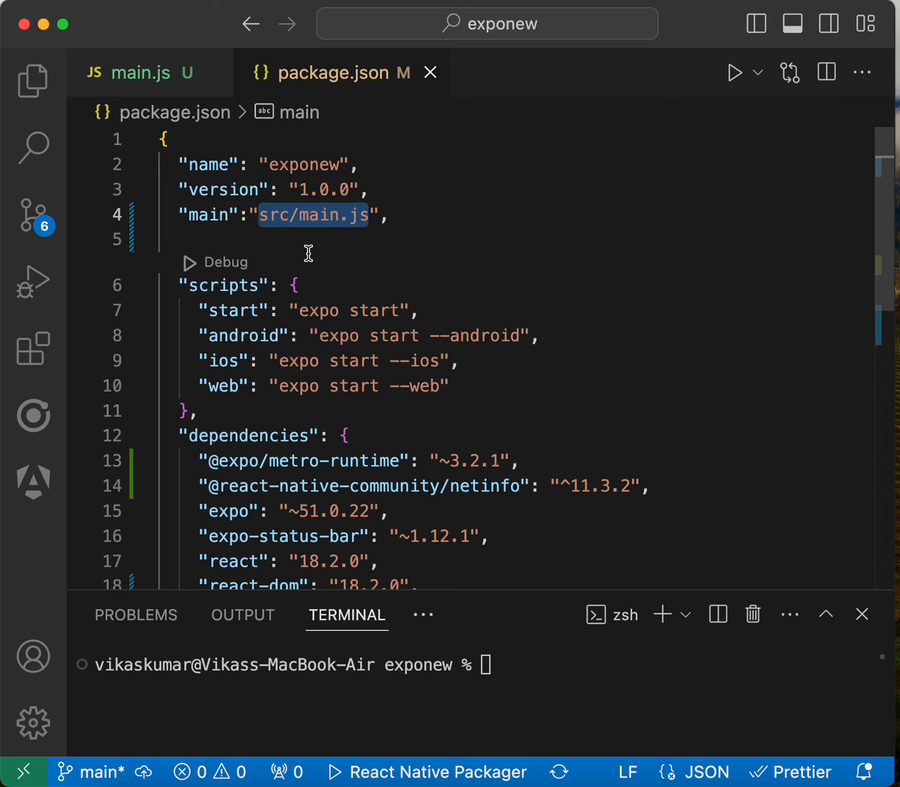
pyautogui.moveTo(265, 217)
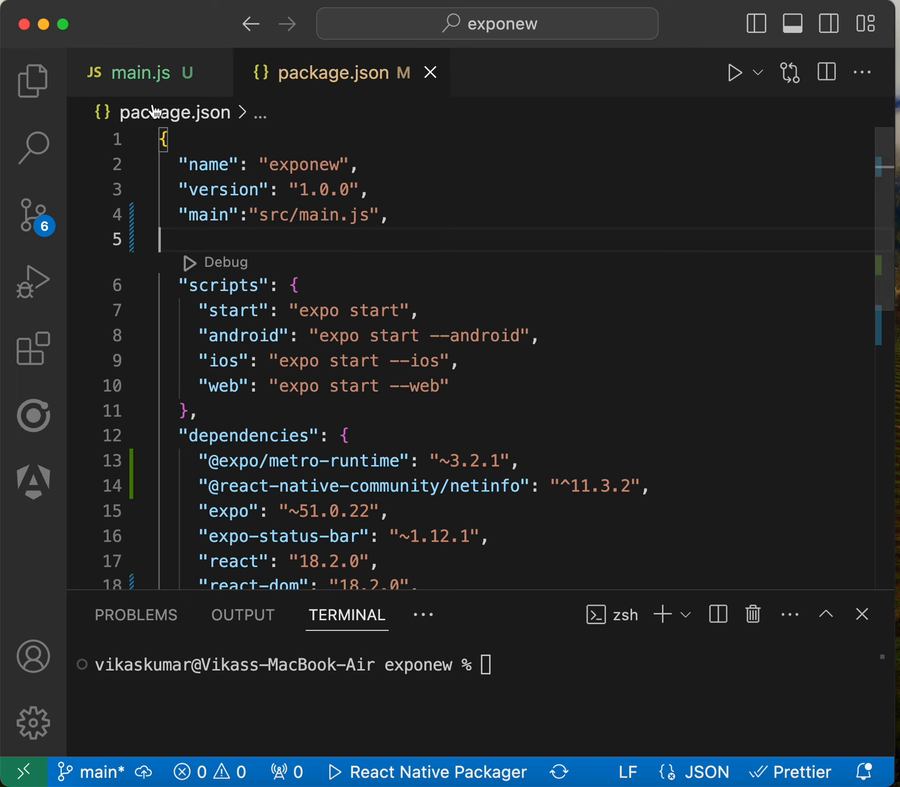
pyautogui.click(138, 72)
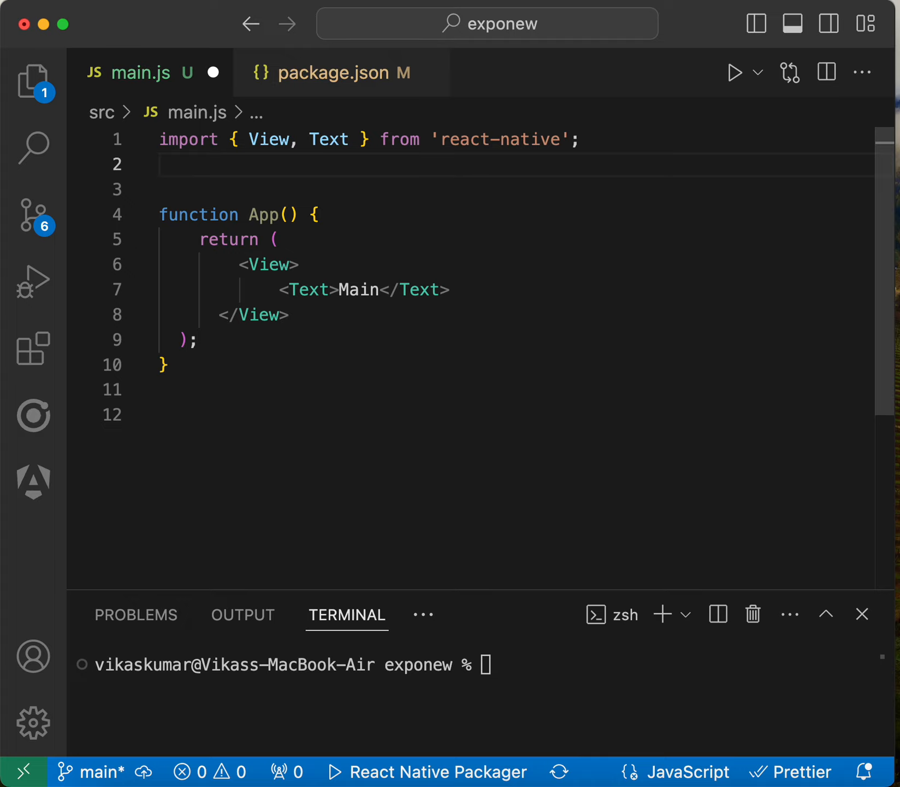
# - Import registerRootComponent from "expo" and call registerRootComponent(App) at the end of main.js
pyautogui.write('import {')
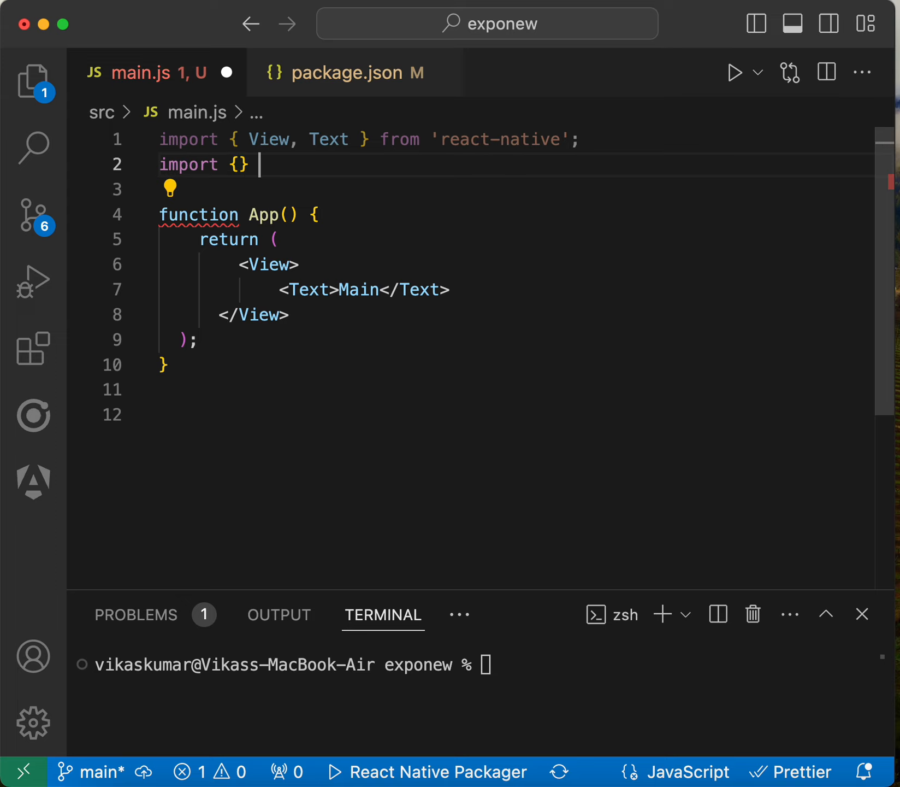
pyautogui.write('frm')
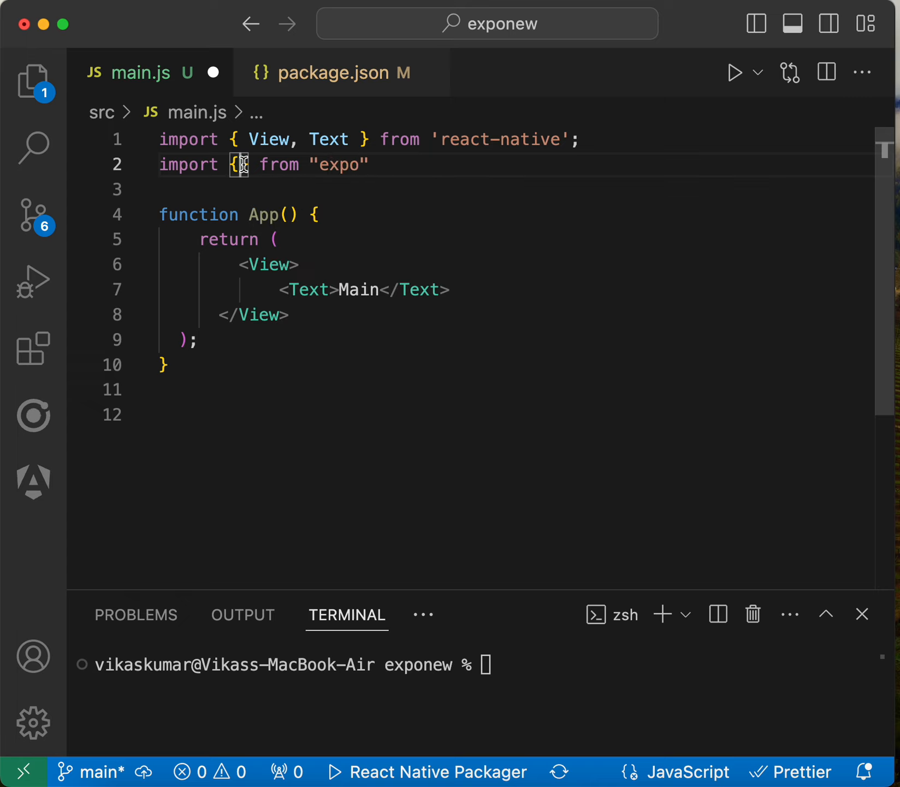
pyautogui.write('registerRootComponent')
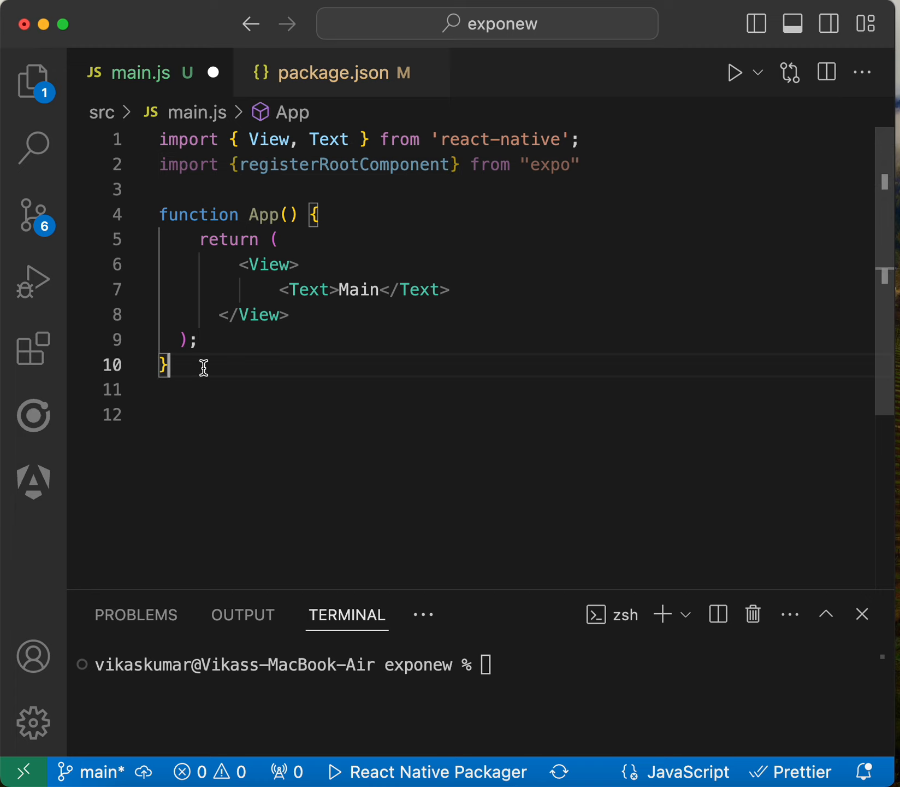
pyautogui.write('registerRootComponent')
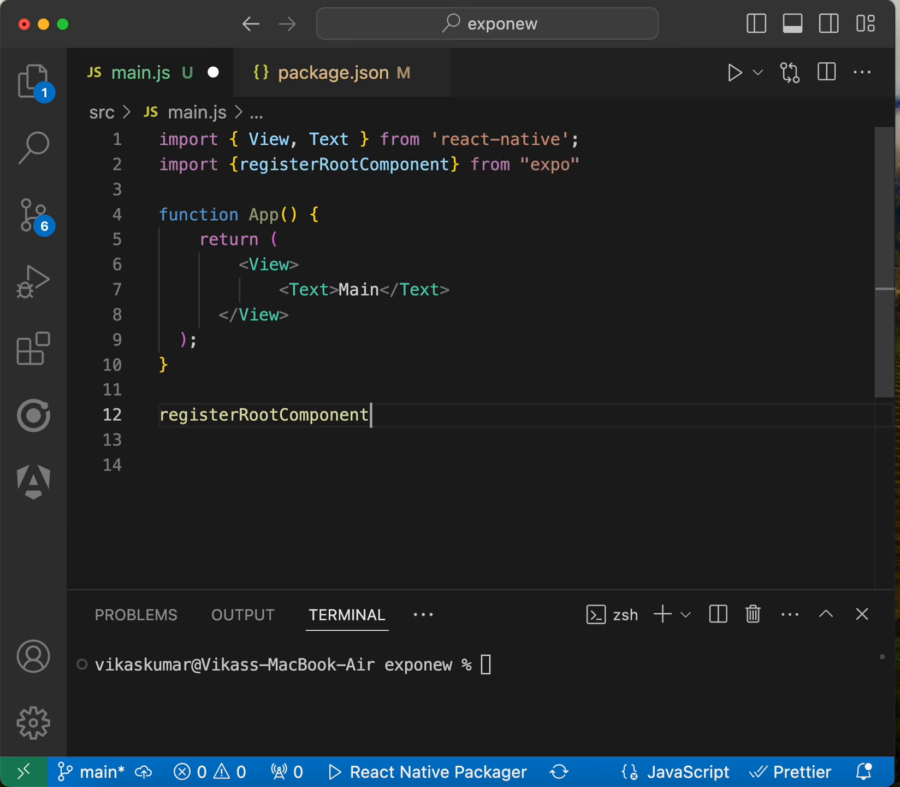
pyautogui.write('()')
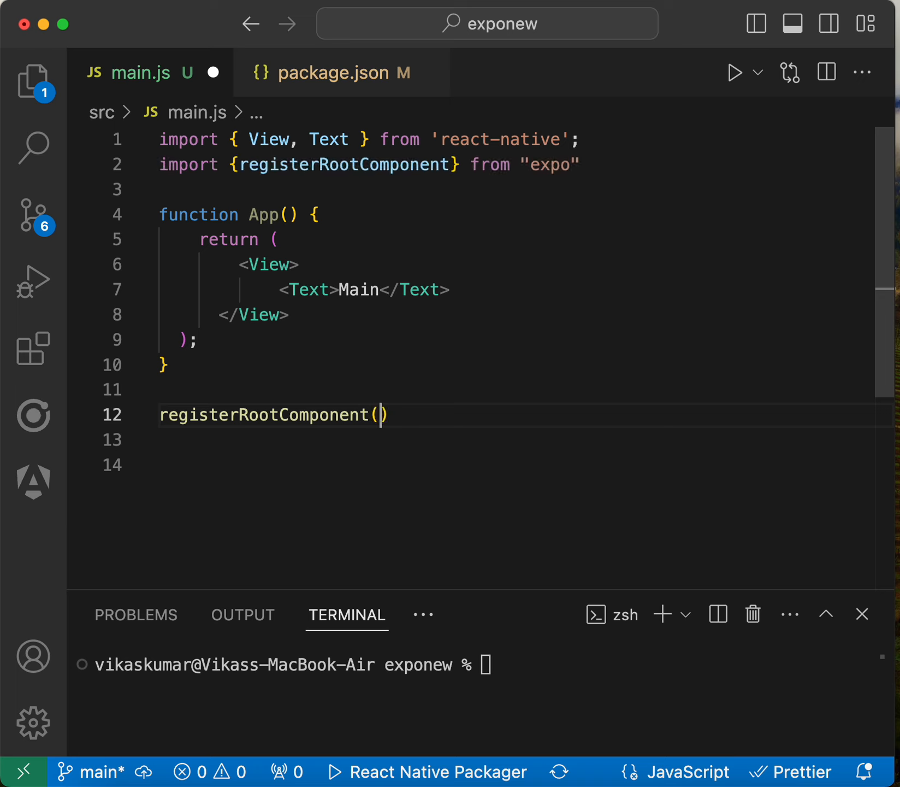
pyautogui.write('Ap')
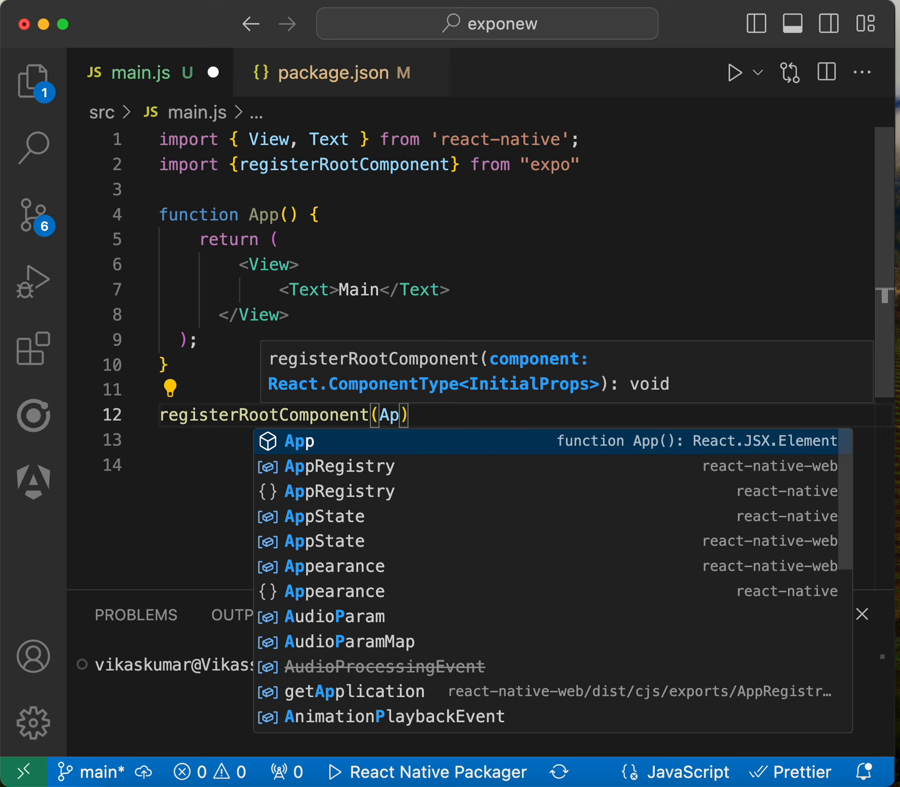
pyautogui.write('p')
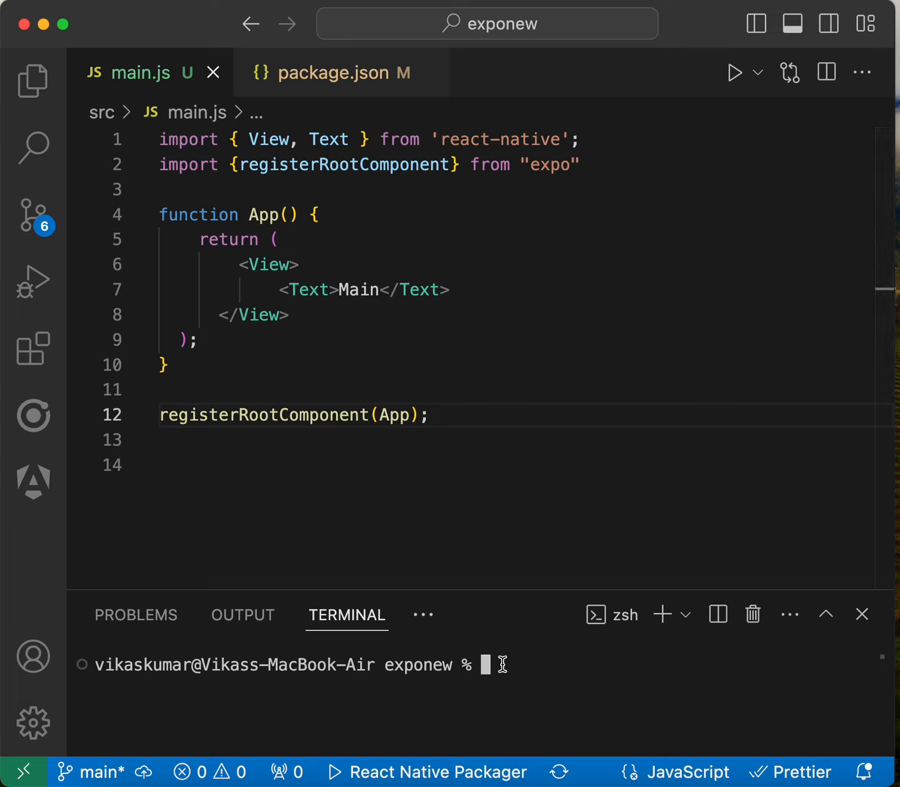
# - Run npm start in the terminal to launch the Expo dev server for the app rendering 'Main'
pyautogui.write('n')
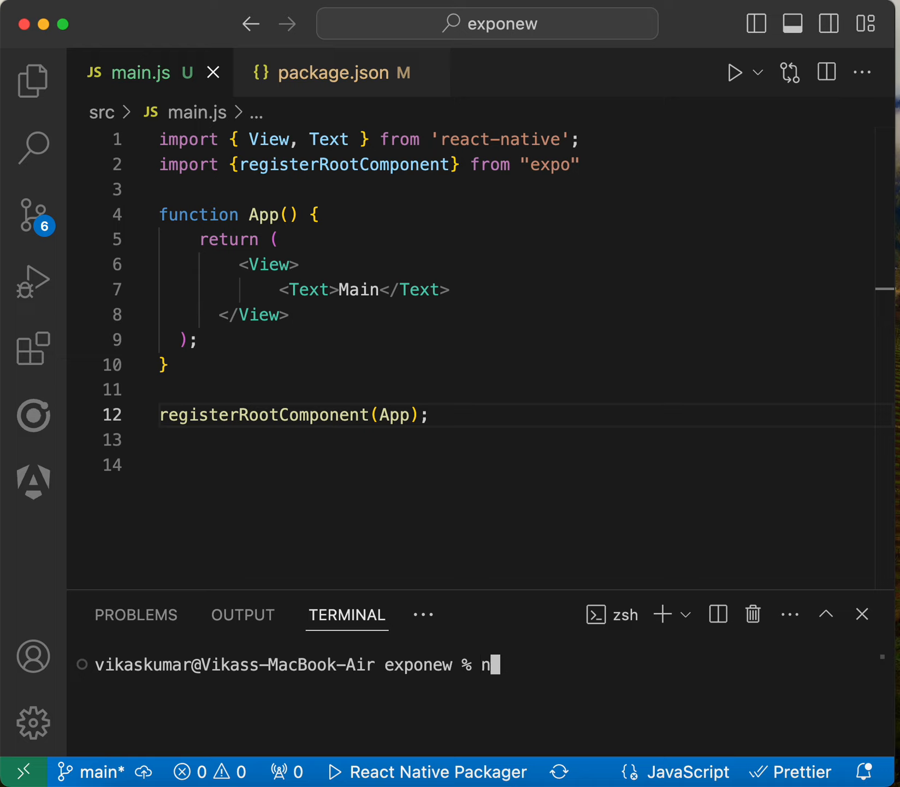
pyautogui.write('pm')
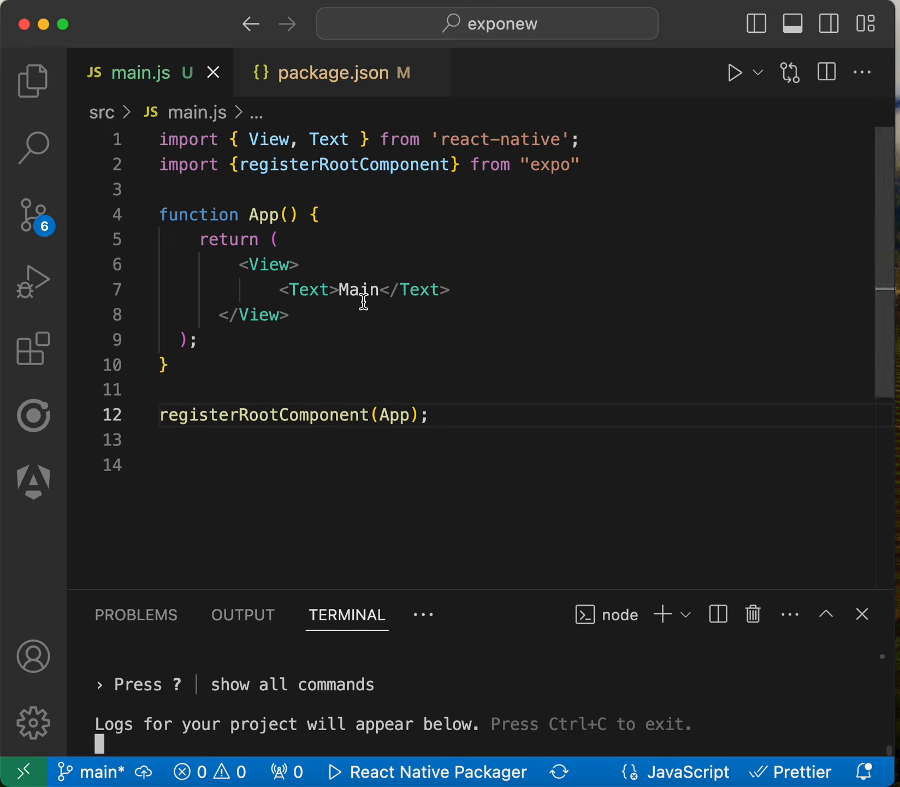
pyautogui.doubleClick(355, 289)
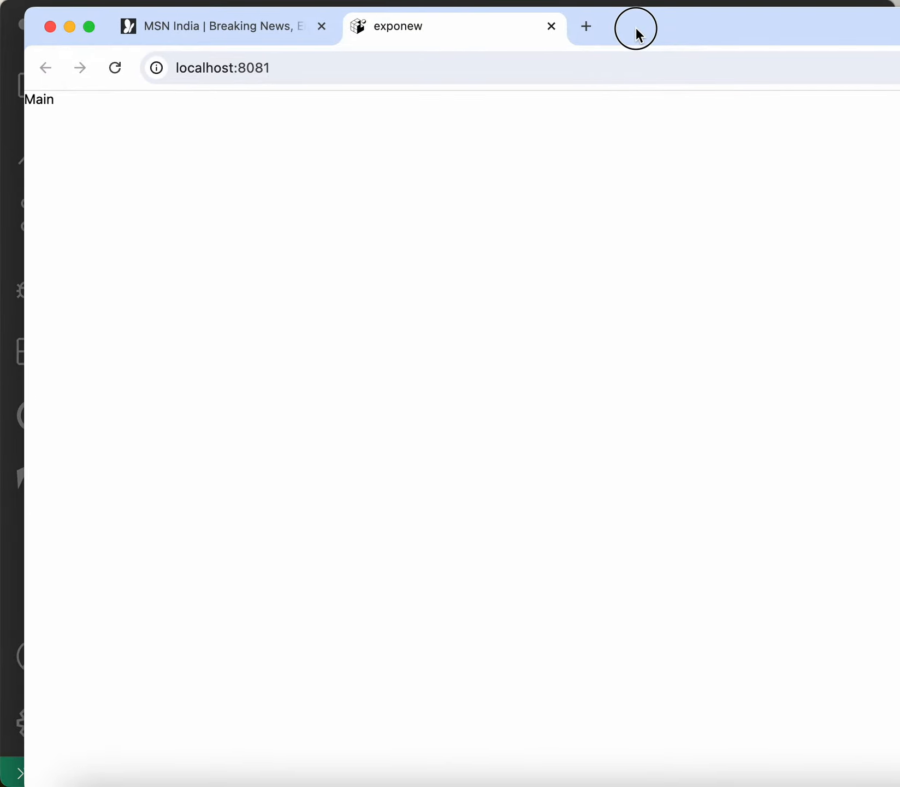
# - Select the 'Main' text rendered by the app at localhost:8081 in Chrome
pyautogui.doubleClick(38, 99)
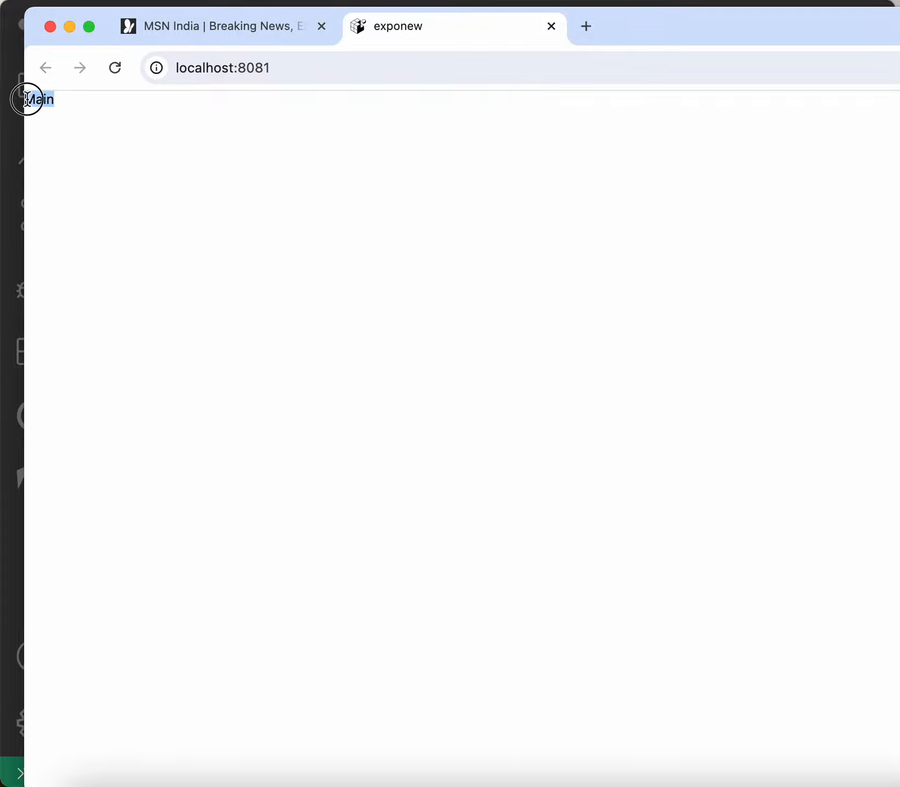